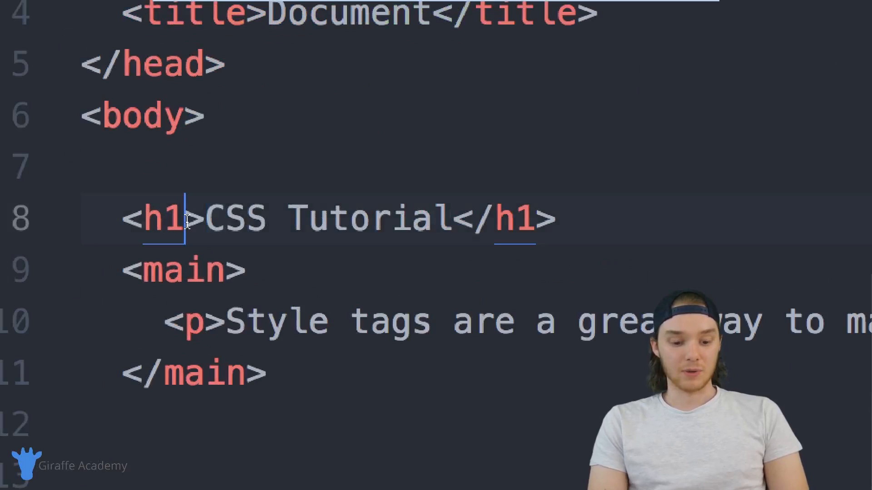
# Step: Add an empty <style></style> block inside <head> with a blank line between the tags
pyautogui.write('style="color:blue;')
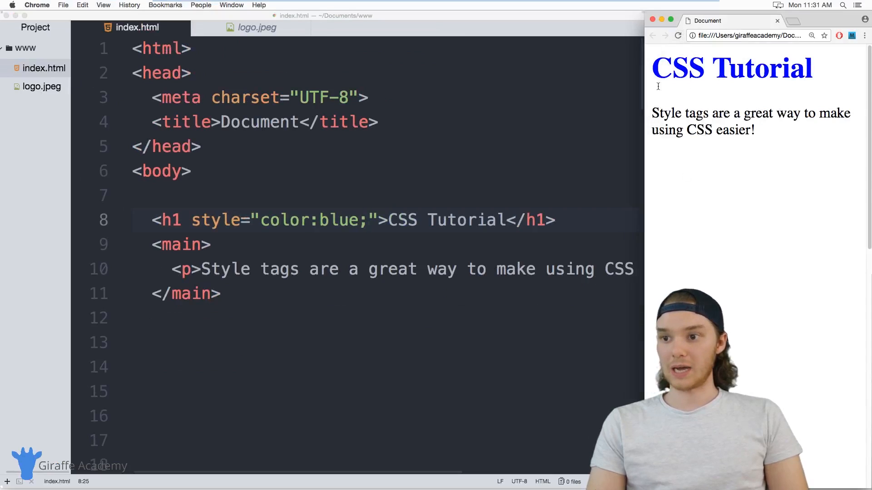
pyautogui.doubleClick(216, 220)
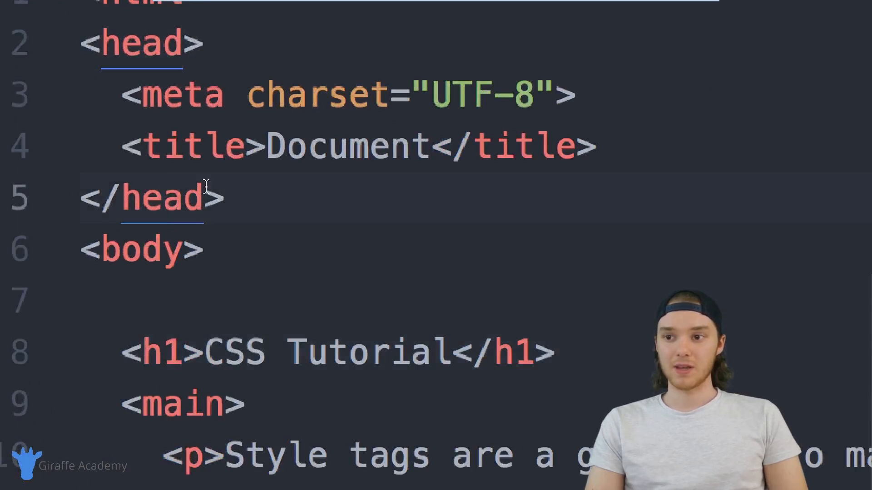
pyautogui.press('Enter')
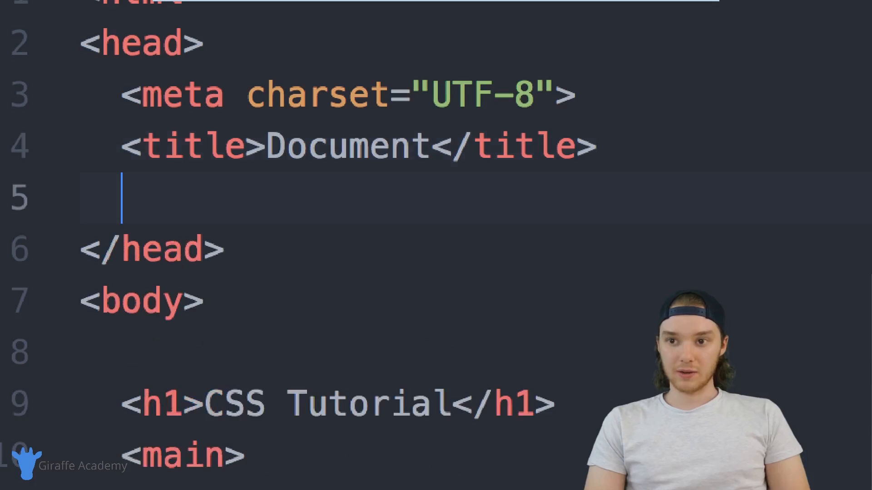
pyautogui.press('Enter')
pyautogui.write('<style></style>')
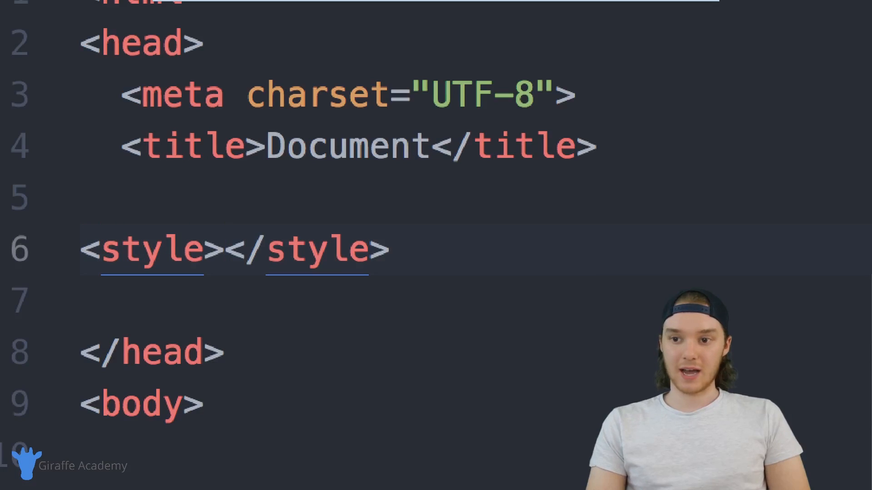
pyautogui.press('Enter')
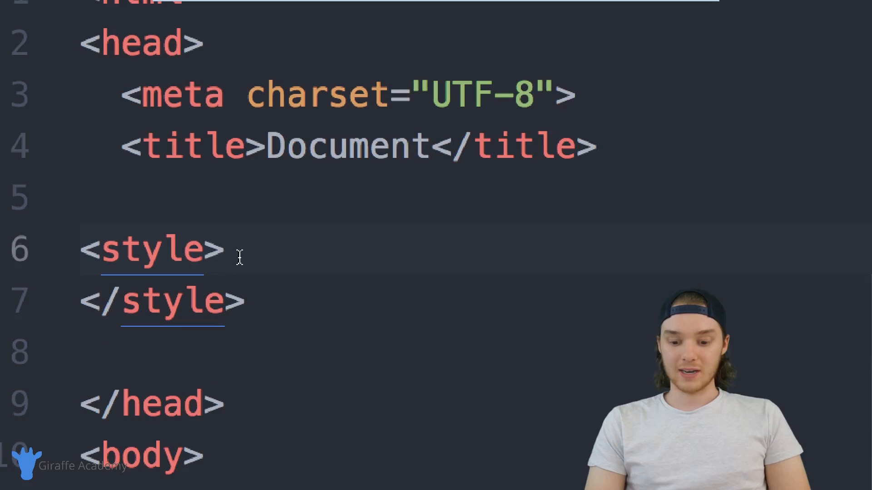
pyautogui.press('Enter')
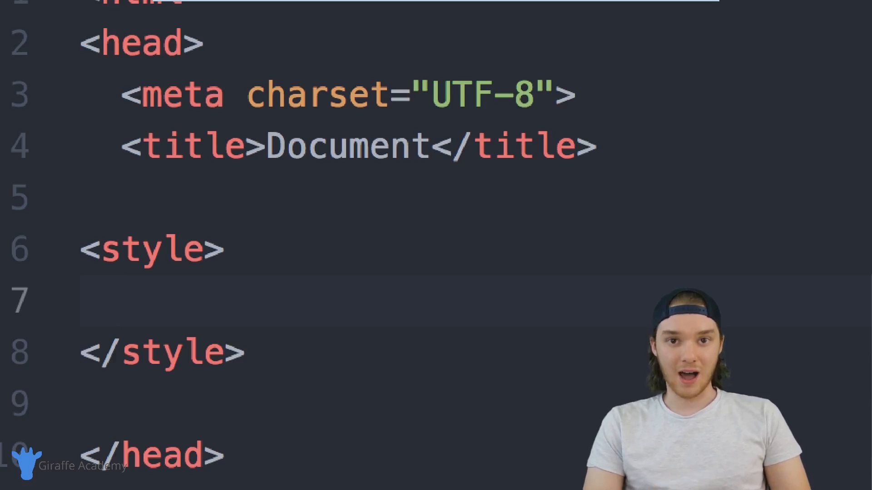
pyautogui.moveTo(236, 253)
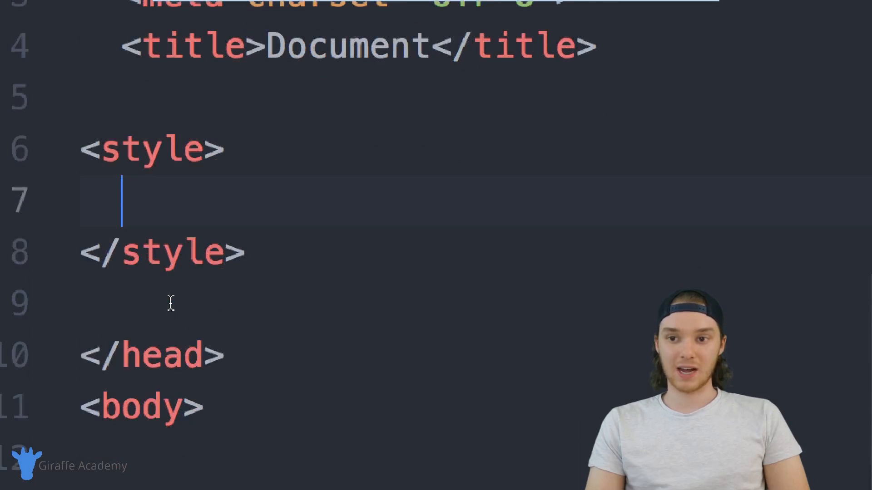
pyautogui.moveTo(168, 290)
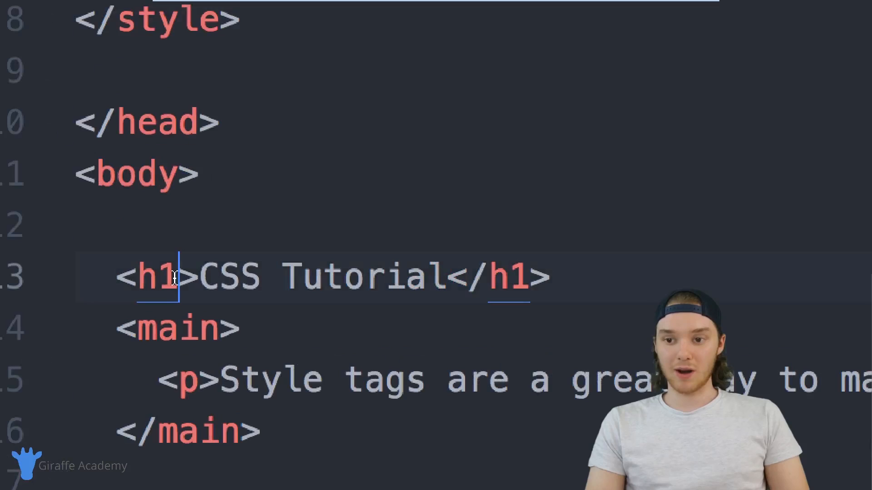
# Step: Select the word style in the heading tag's attribute
pyautogui.write('style')
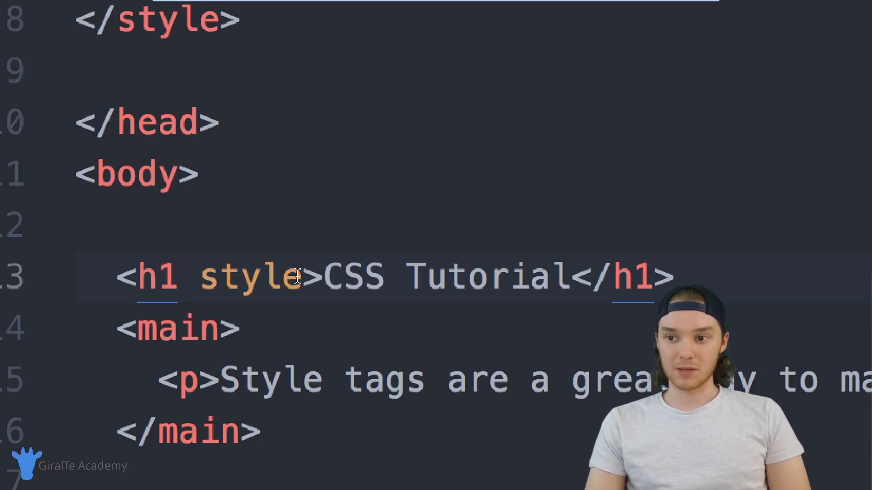
pyautogui.doubleClick(254, 276)
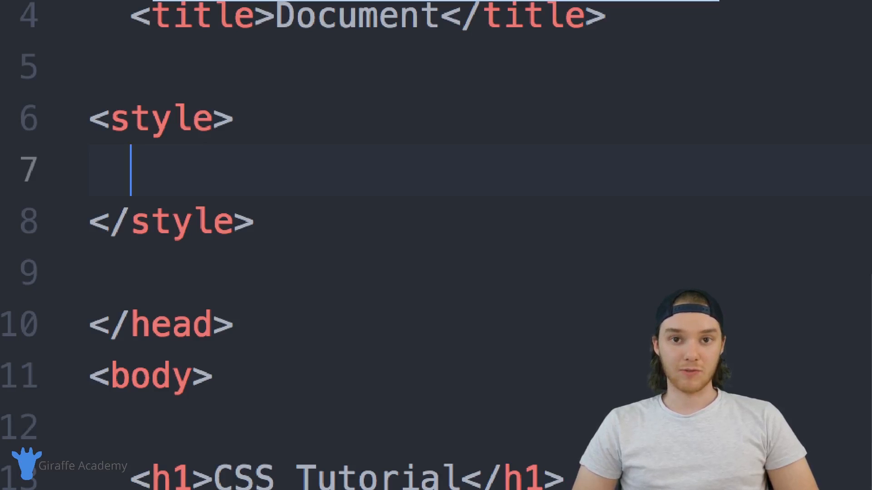
pyautogui.moveTo(175, 257)
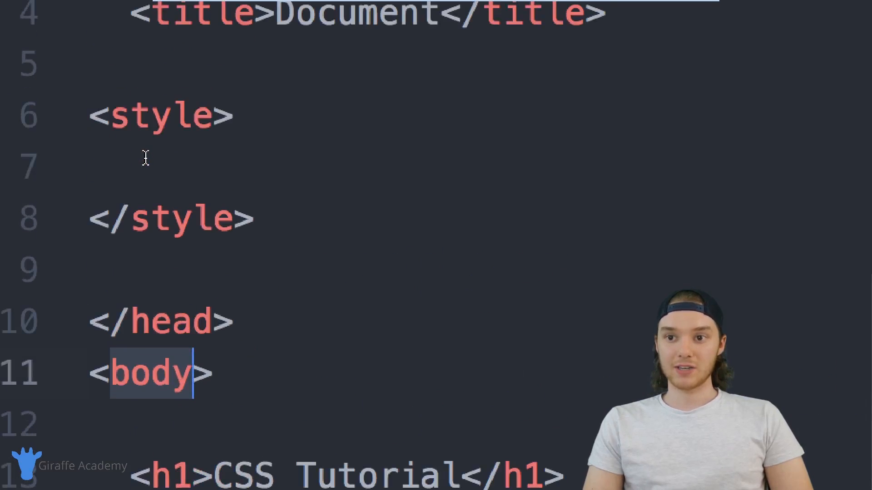
# Step: Start a body { } rule inside the style block with an empty line for declarations
pyautogui.write('body')
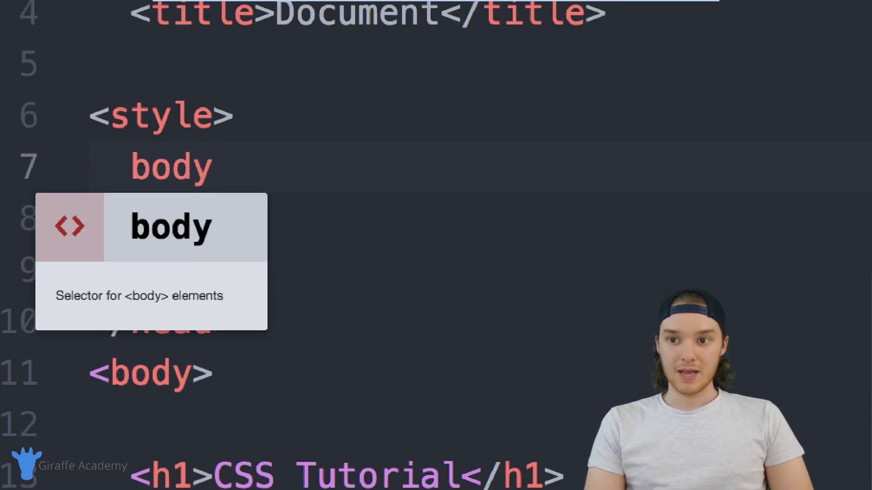
pyautogui.write('{}')
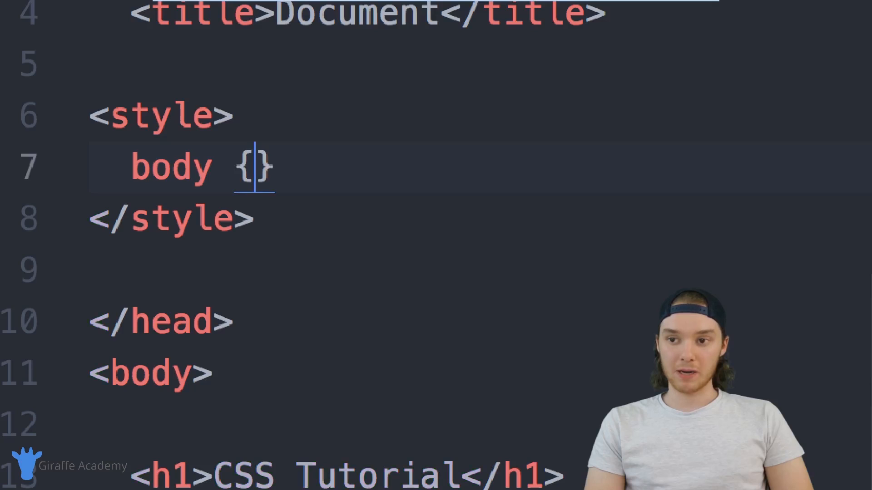
pyautogui.press('Enter')
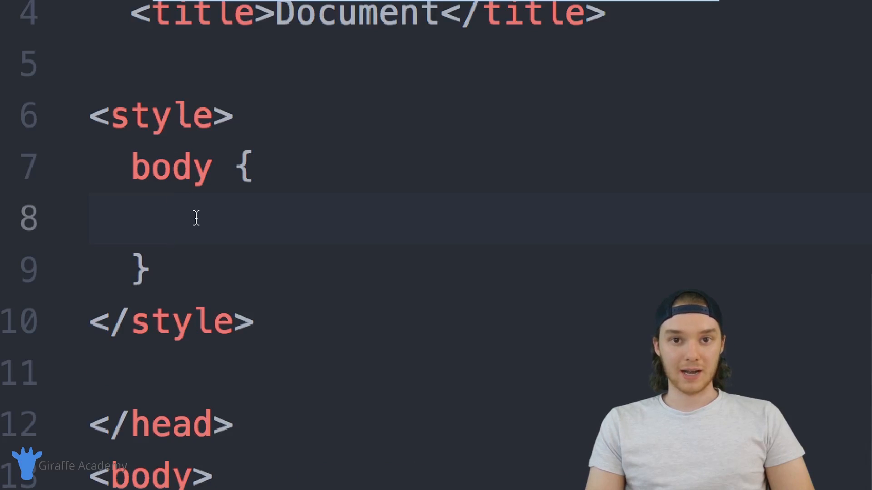
pyautogui.click(173, 220)
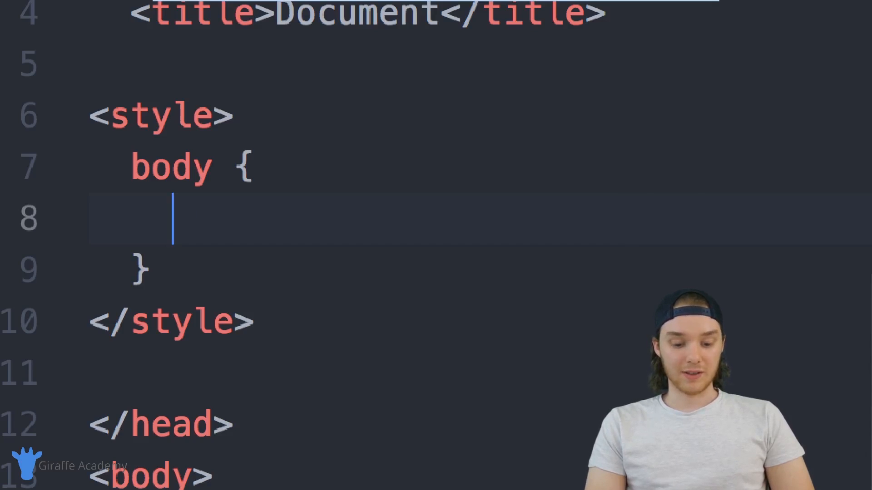
# Step: Give the body rule color: blue and background-color: red declarations
pyautogui.write('color:')
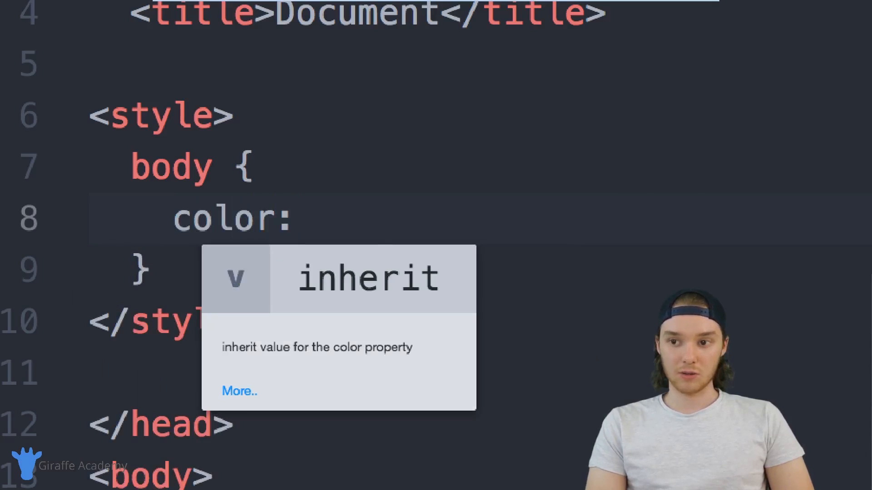
pyautogui.write('blue')
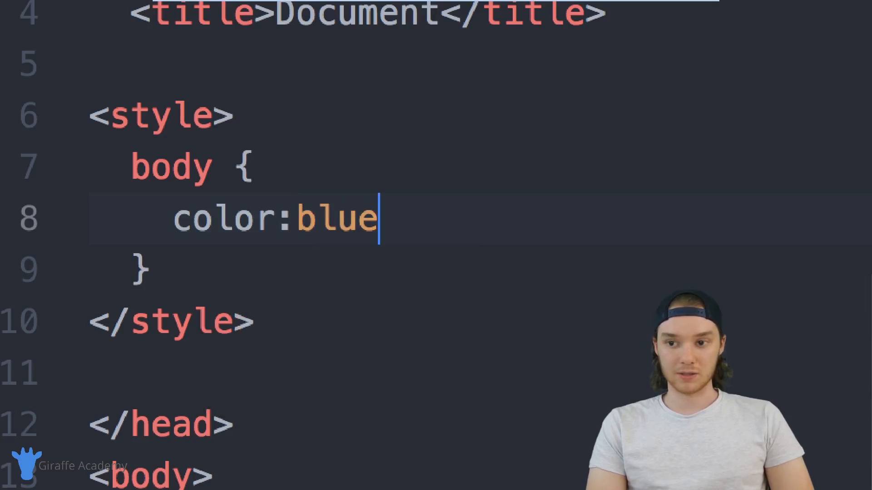
pyautogui.write(';')
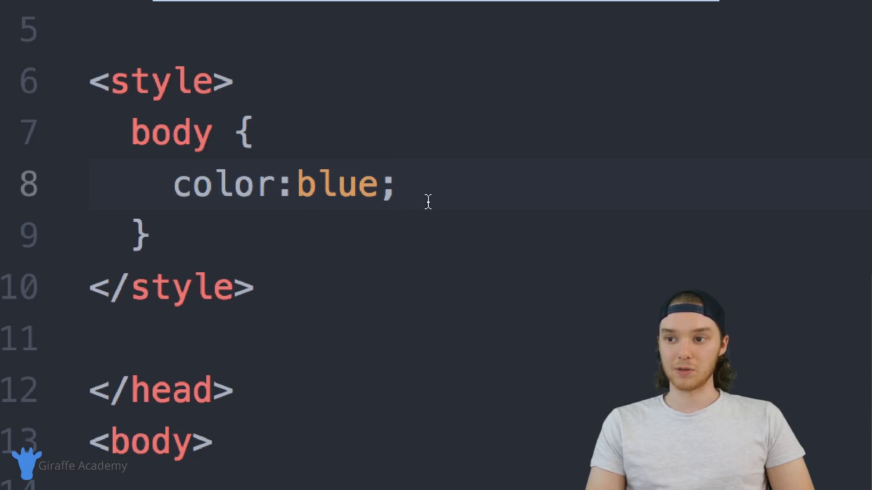
pyautogui.write('b')
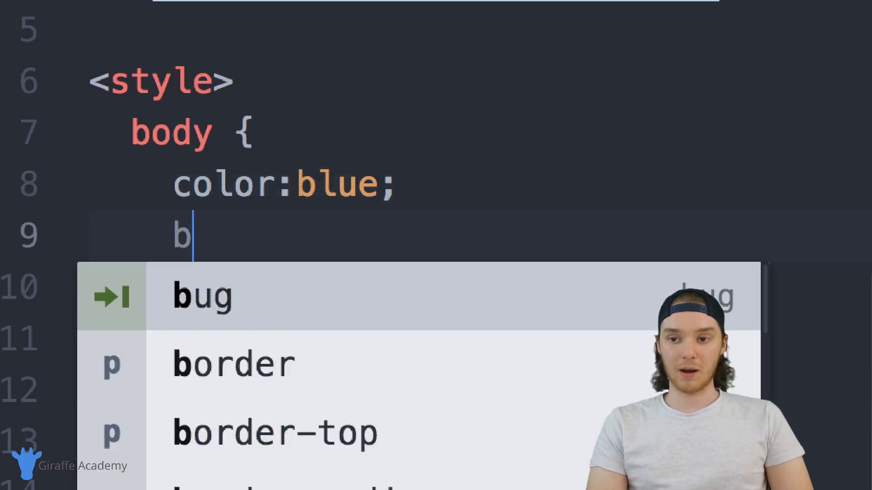
pyautogui.write('background-color:')
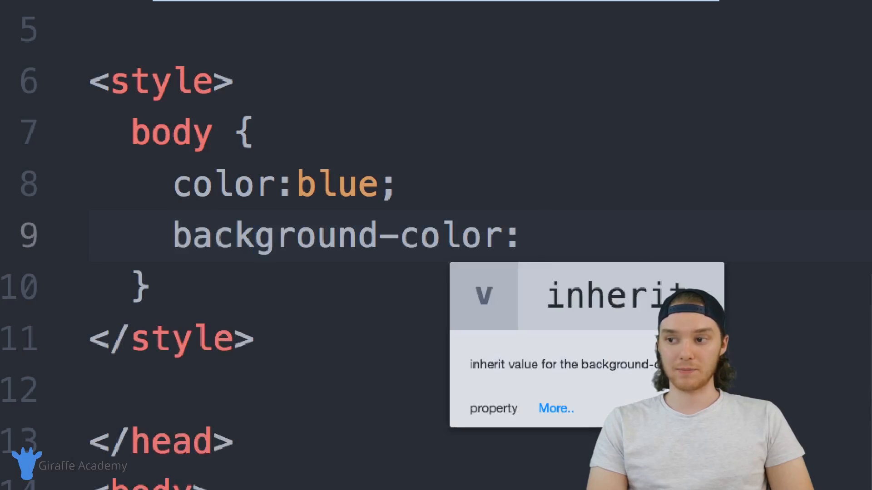
pyautogui.write('red;')
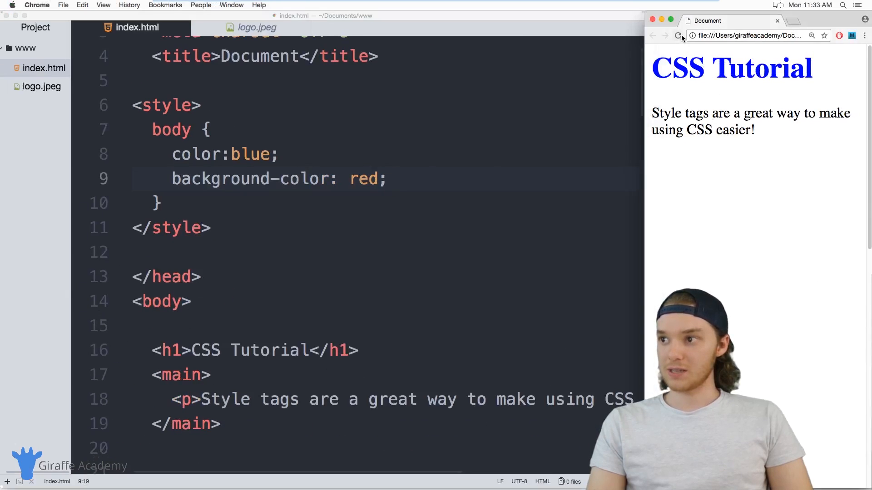
# Step: Preview the blue-on-red page, then start and back out of a style attribute on <body>
pyautogui.click(678, 36)
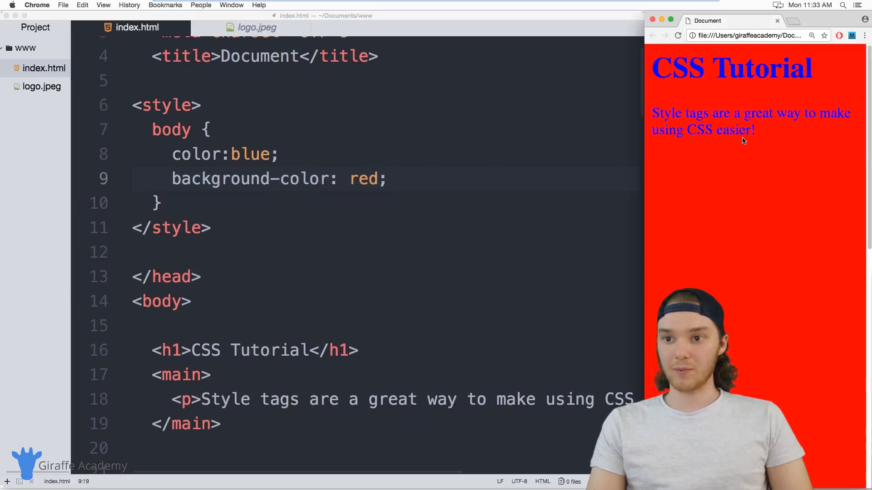
pyautogui.click(248, 367)
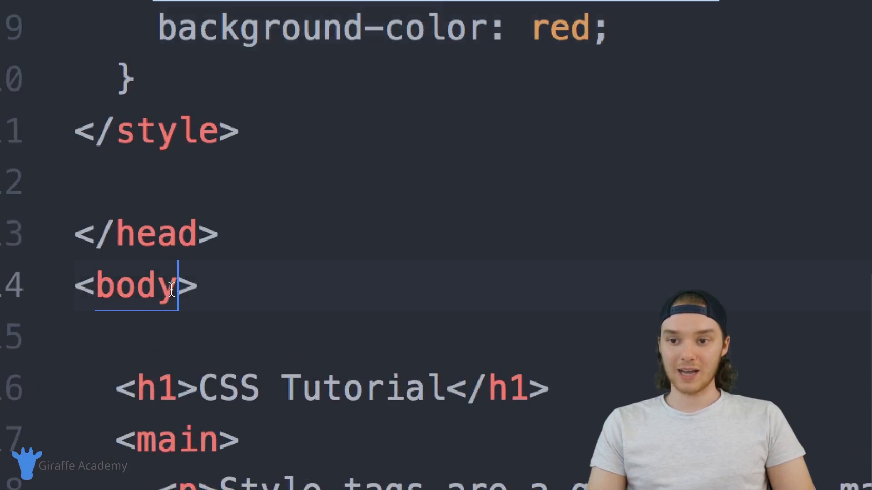
pyautogui.write('styl')
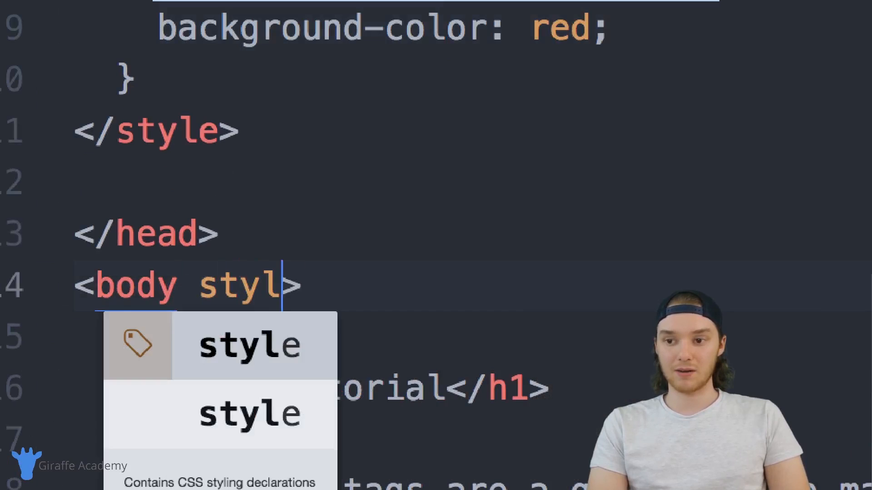
pyautogui.press('BackSpace')
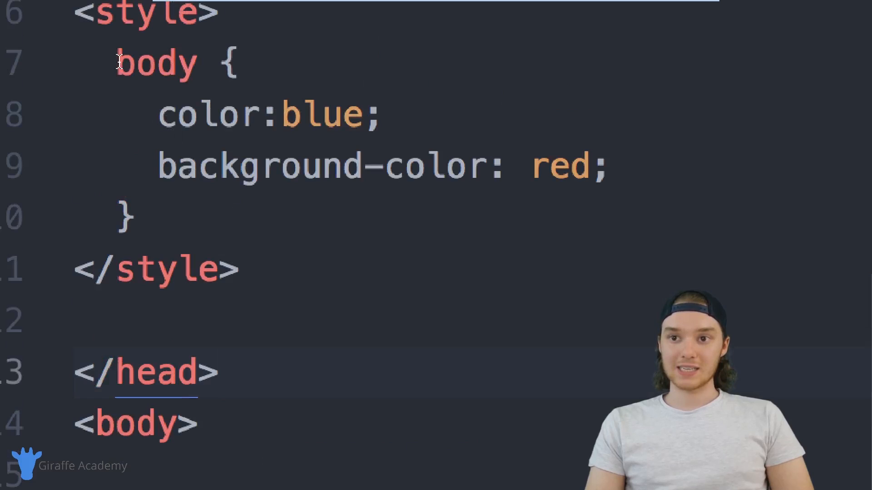
# Step: Select the body selector and highlight its declarations in the style block
pyautogui.doubleClick(154, 63)
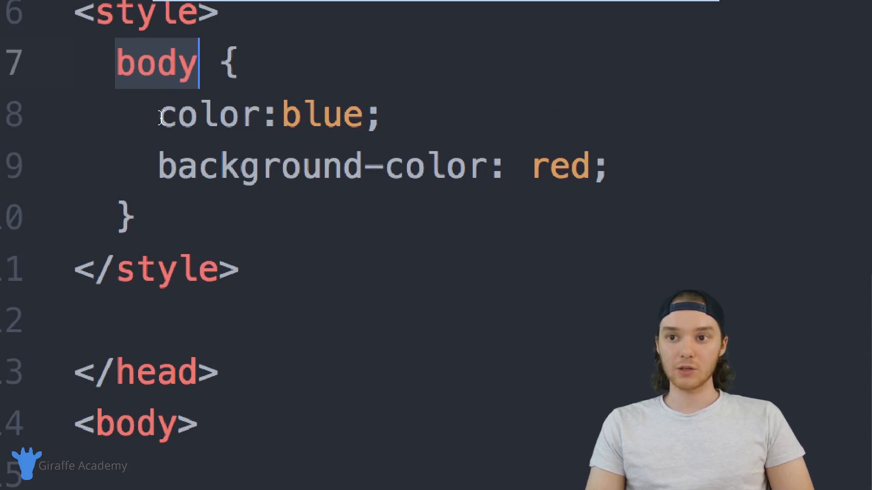
pyautogui.moveTo(159, 114); pyautogui.dragTo(609, 167)
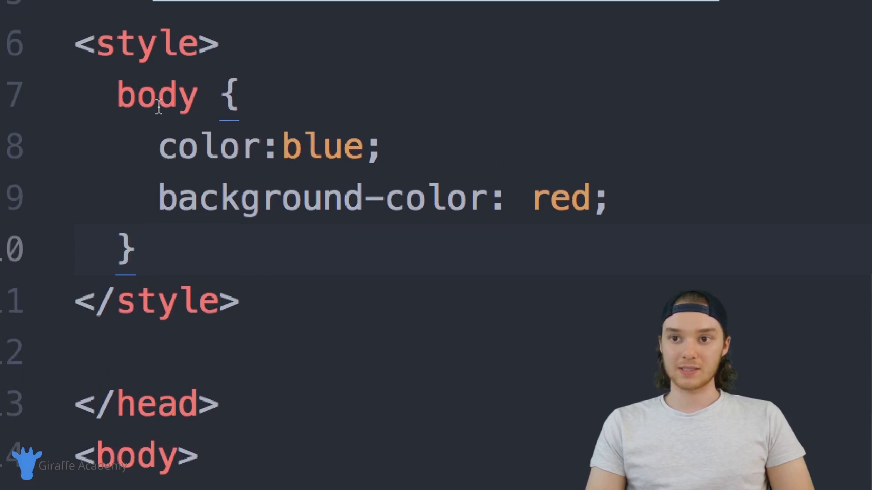
pyautogui.moveTo(149, 257)
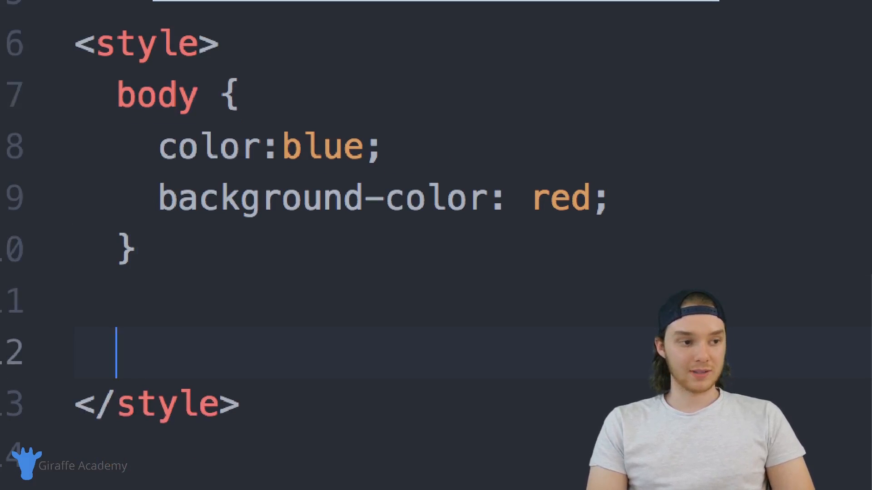
# Step: Add an h1 { color: green; } rule inside the style block
pyautogui.write('h1 {}')
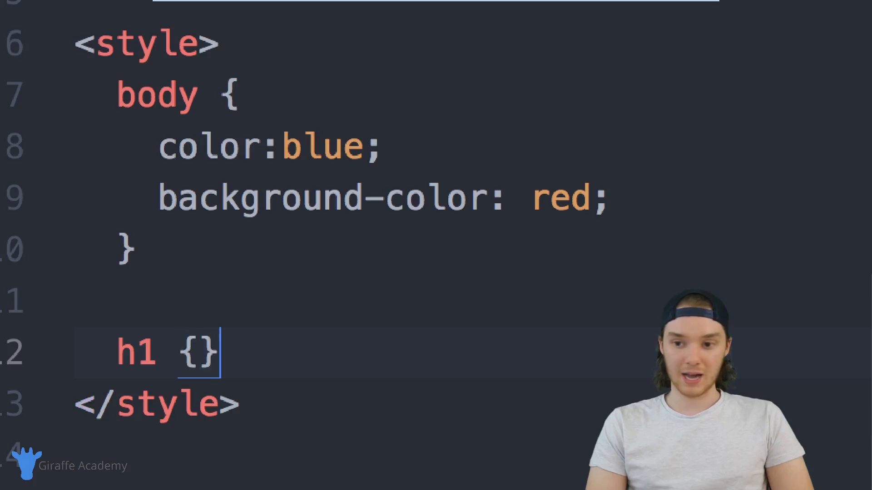
pyautogui.write('color:')
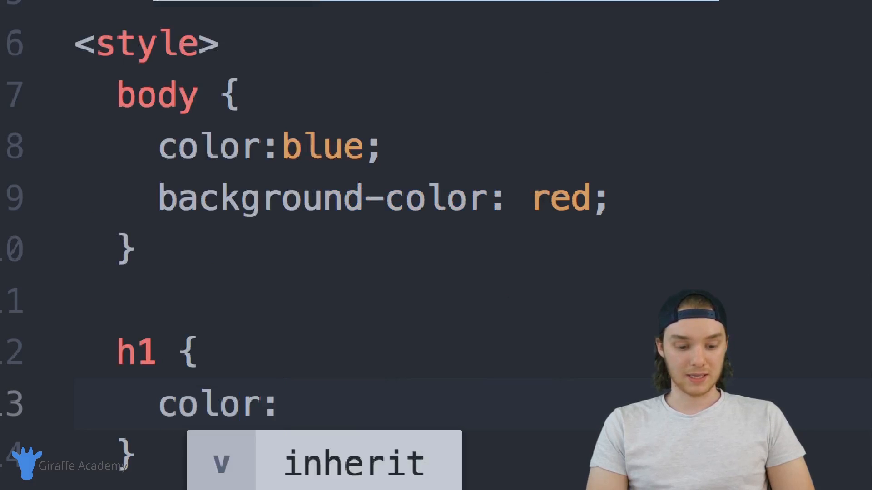
pyautogui.write('green;')
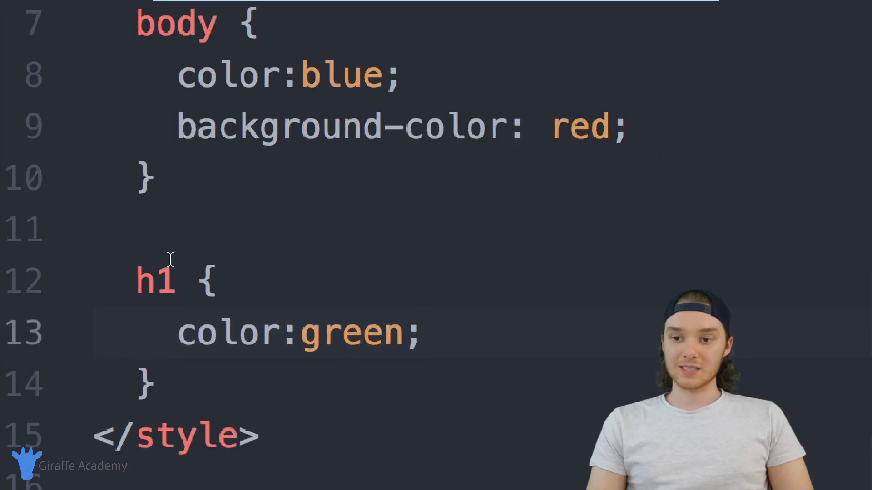
pyautogui.doubleClick(155, 280)
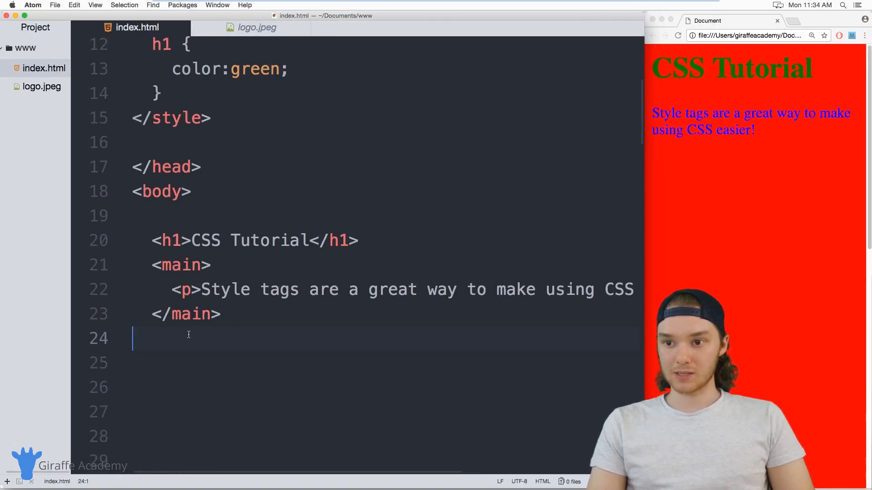
# Step: Add <h1>Another Header</h1> after </main> and start <h1>A third header</h1> inside <main>
pyautogui.write('h1></h1>')
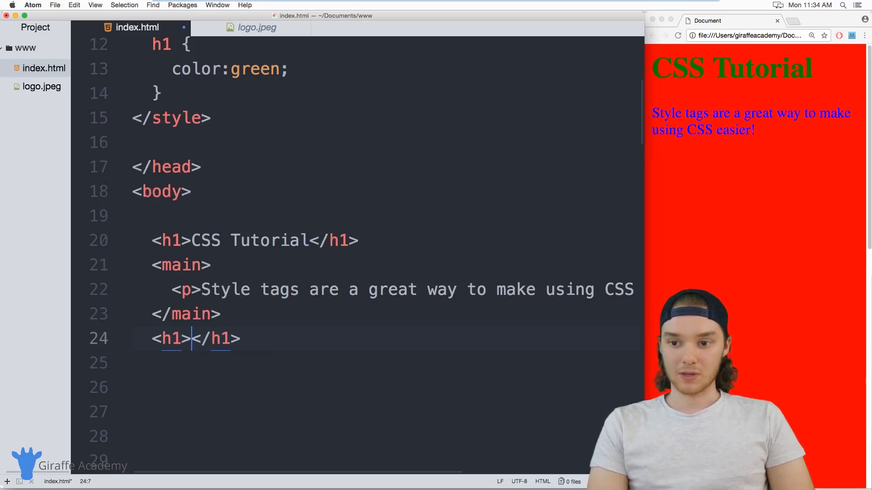
pyautogui.write('Another Header')
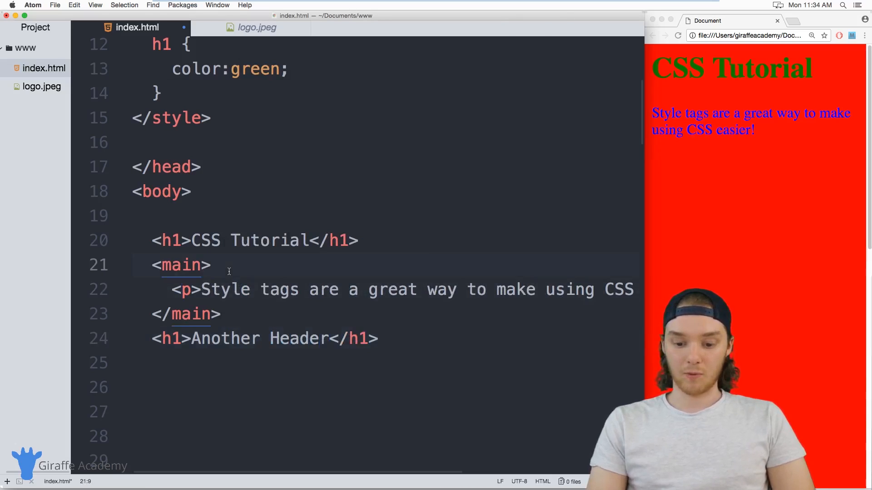
pyautogui.press('Enter')
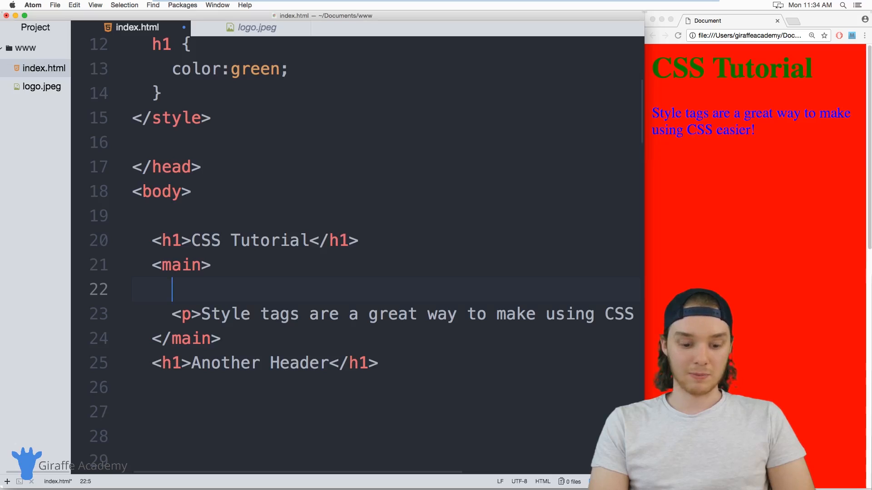
pyautogui.write('<h1></h1>')
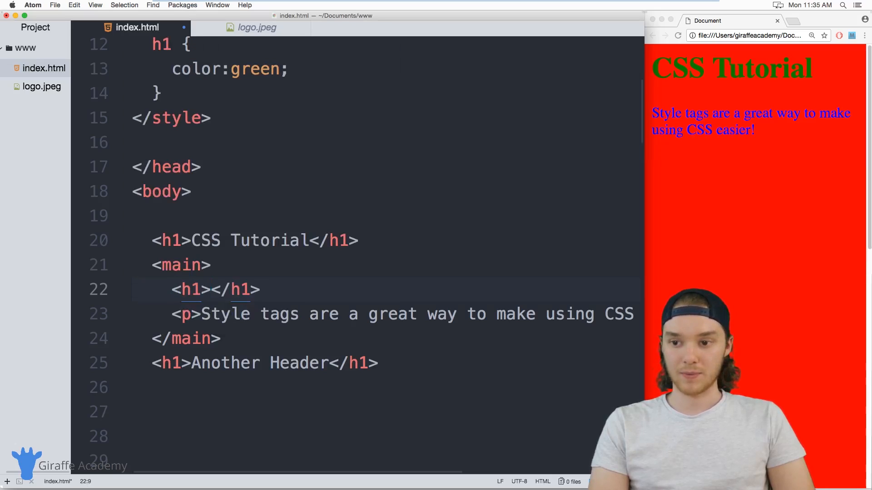
pyautogui.write('A third header')
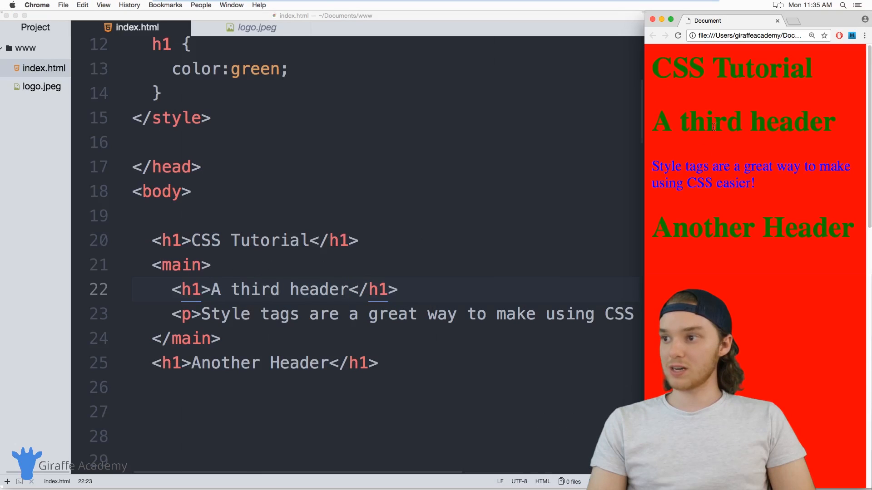
pyautogui.moveTo(714, 211)
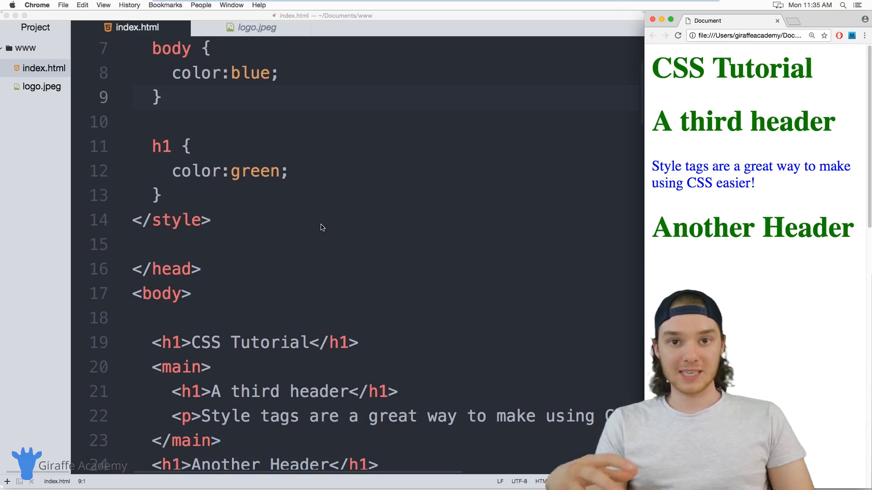
pyautogui.scroll(-3)
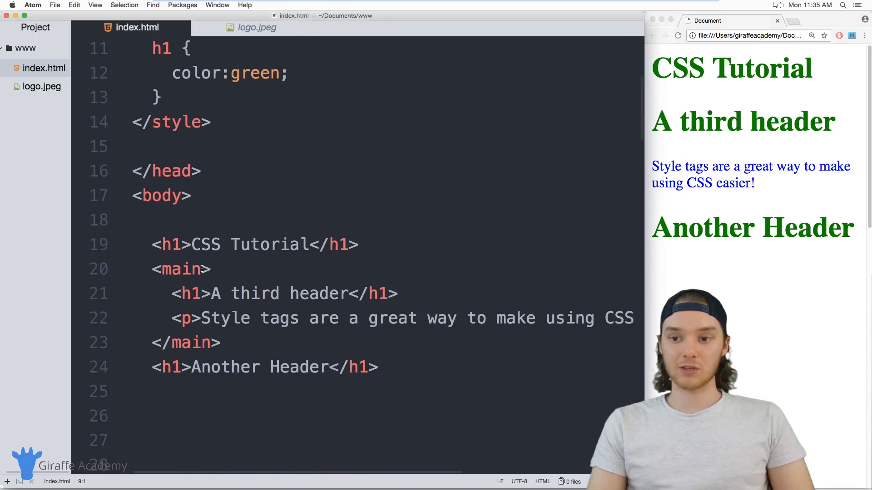
pyautogui.click(207, 269)
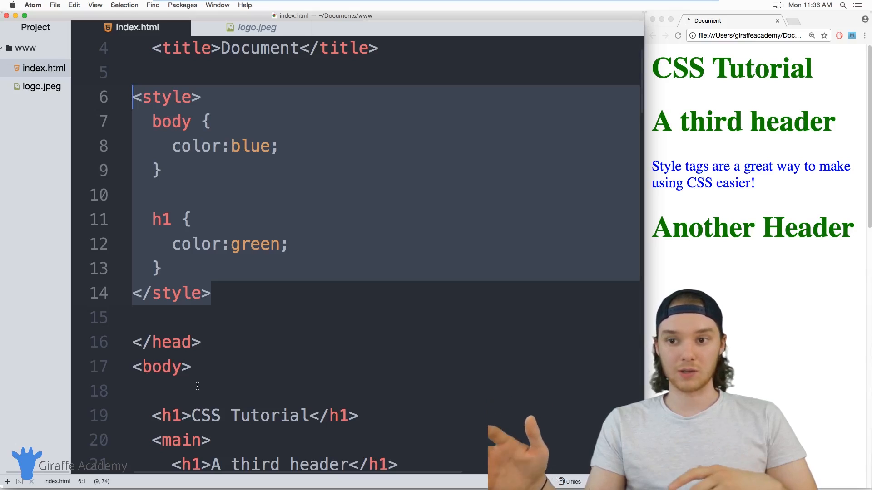
pyautogui.click(161, 97)
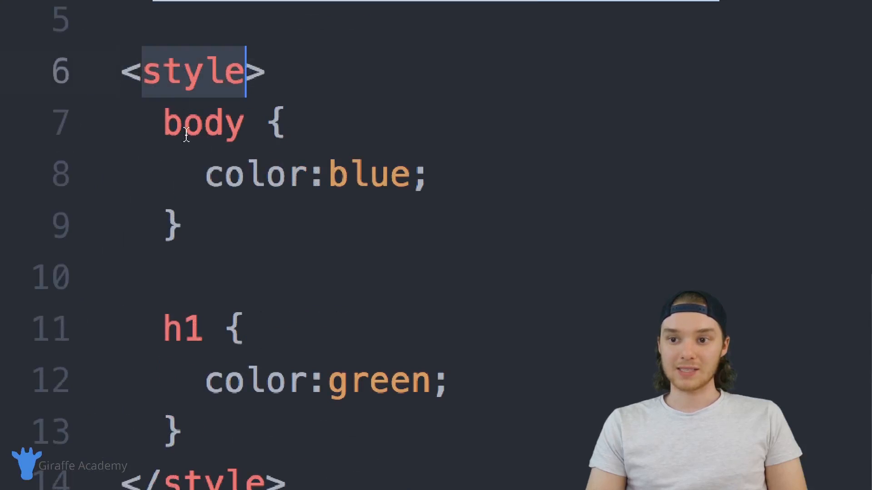
pyautogui.scroll(-3)
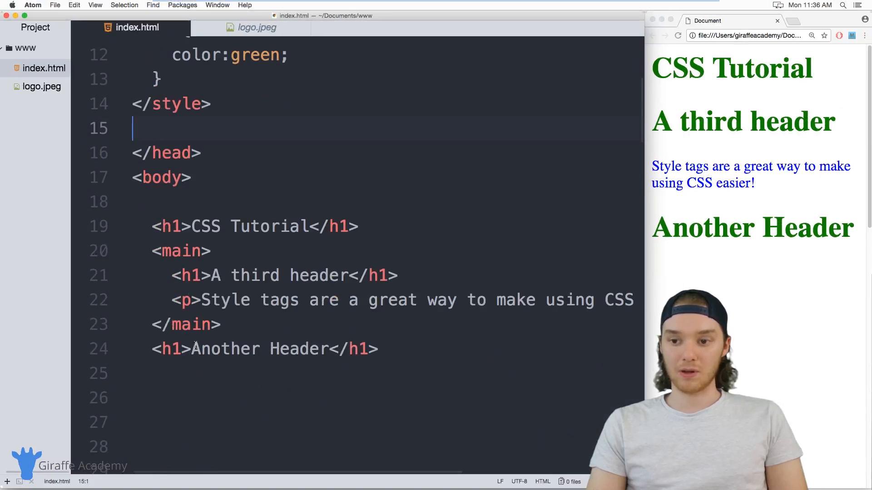
pyautogui.click(209, 251)
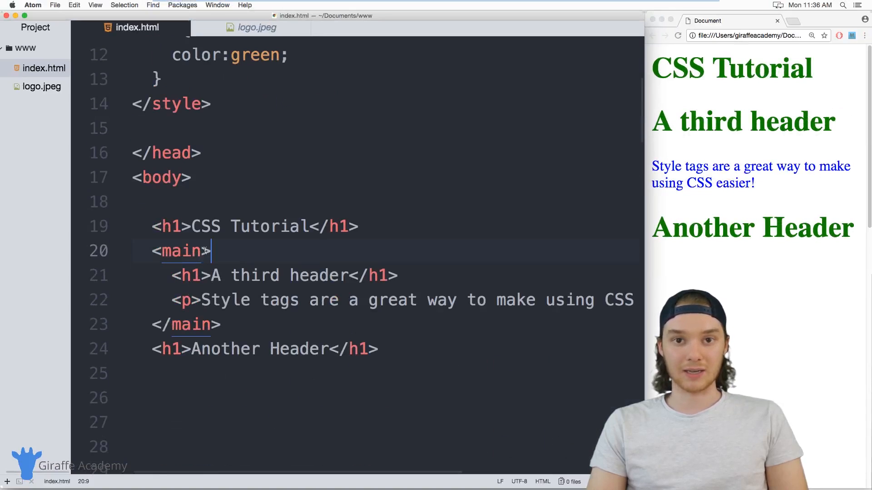